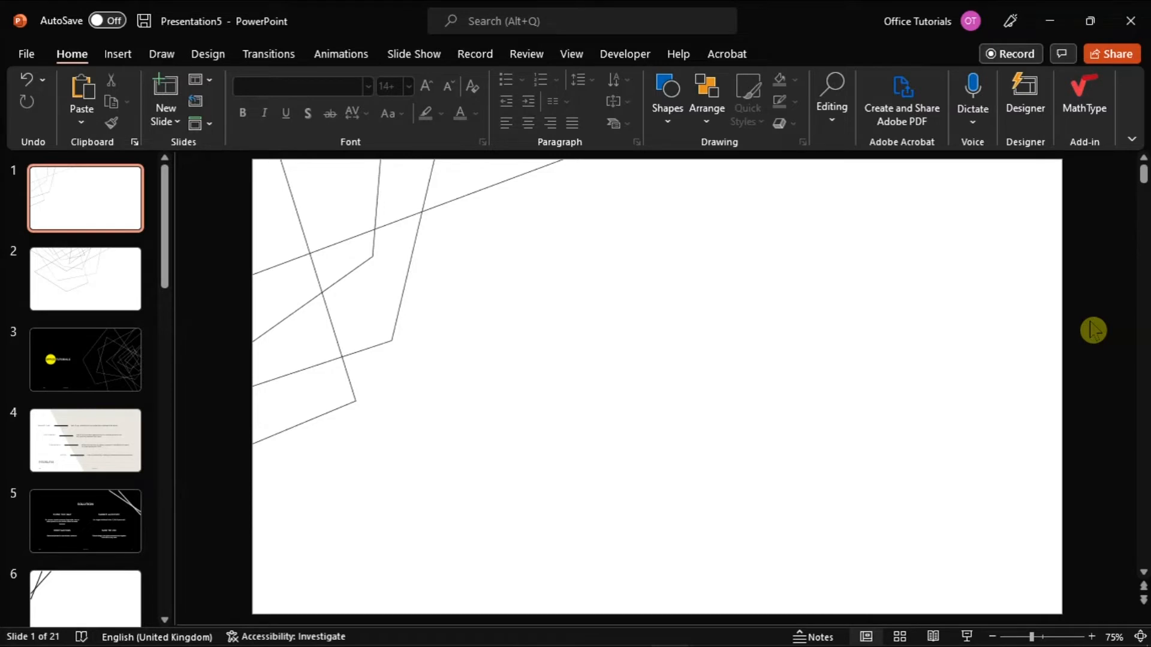
- Begin inserting a picture onto slide 1 from This Device via Insert > Pictures
click(117, 54)
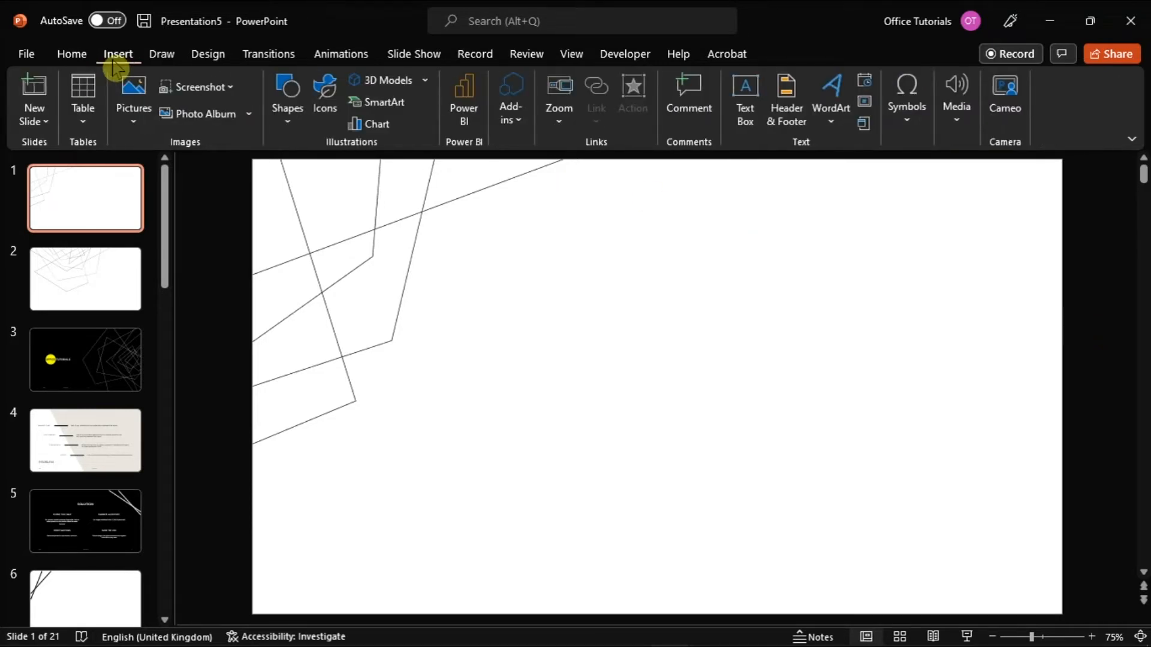
click(133, 100)
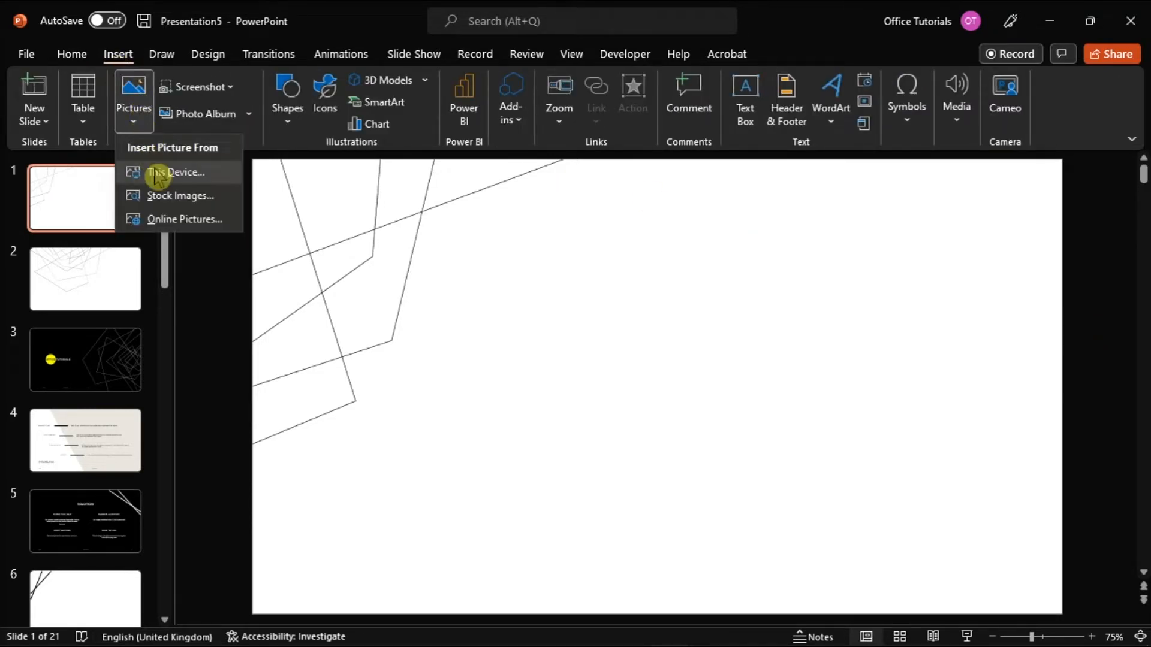
click(175, 172)
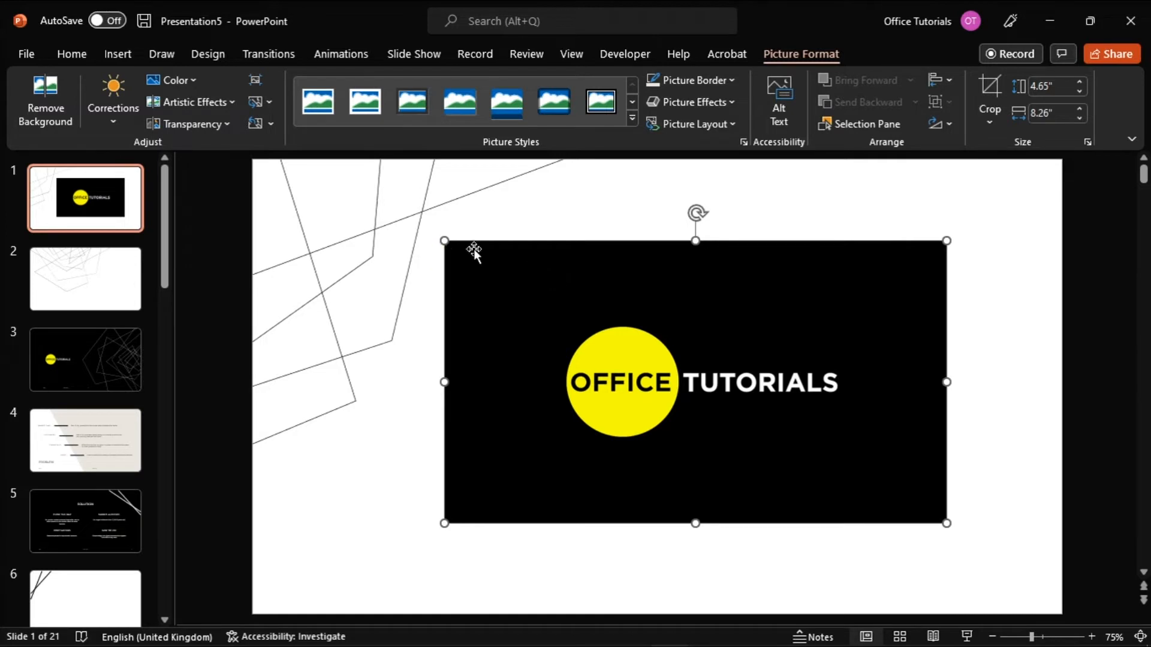
mouse_move(502, 288)
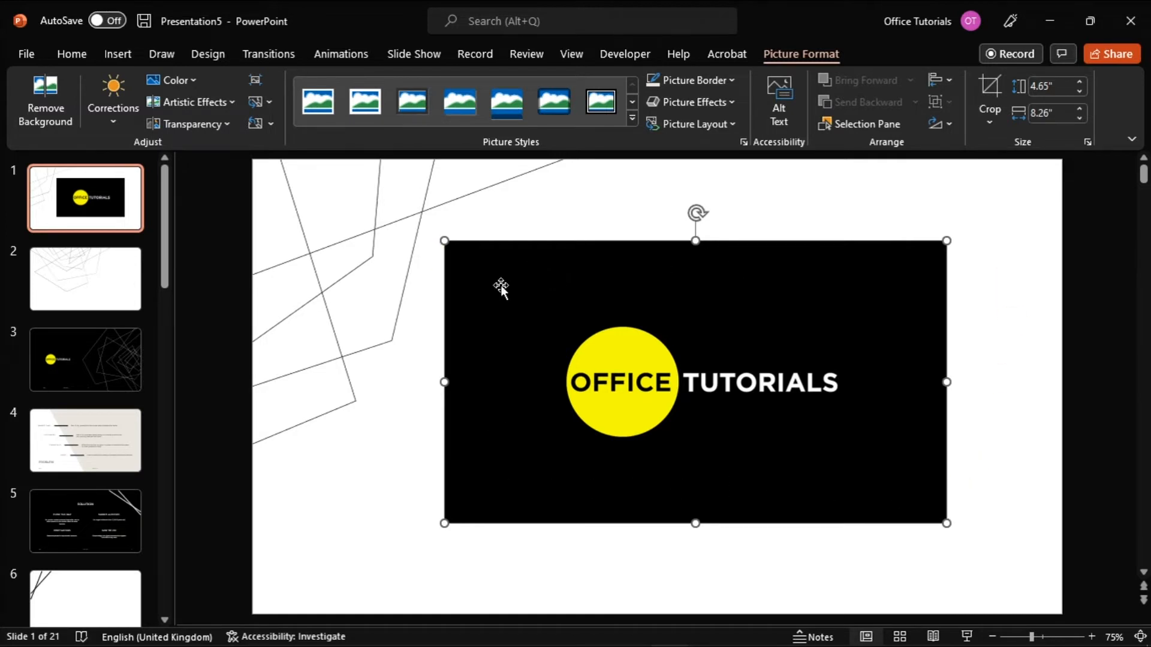
mouse_move(712, 289)
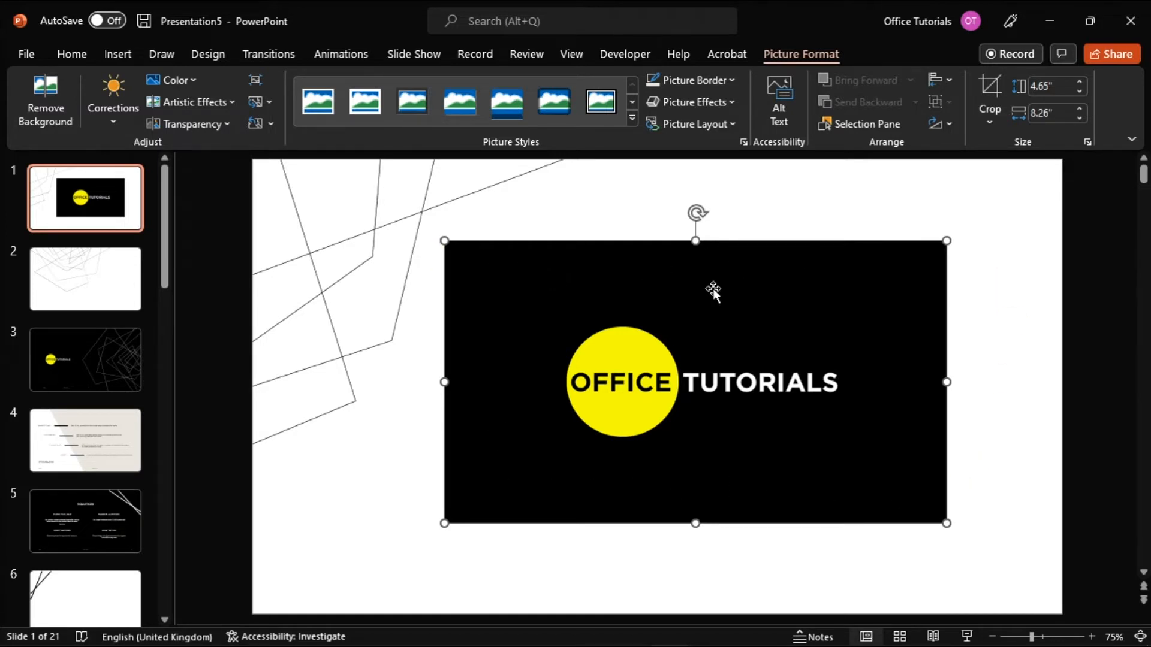
mouse_move(800, 71)
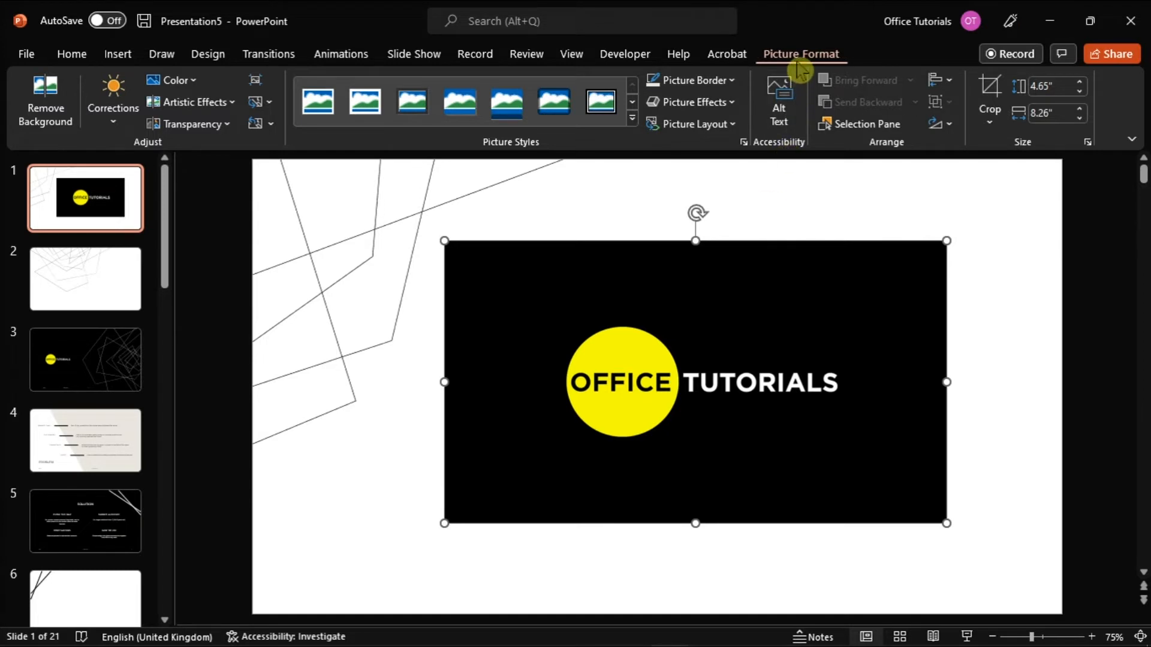
- Apply a strong preset transparency to the OFFICE TUTORIALS logo from the Transparency gallery
click(186, 123)
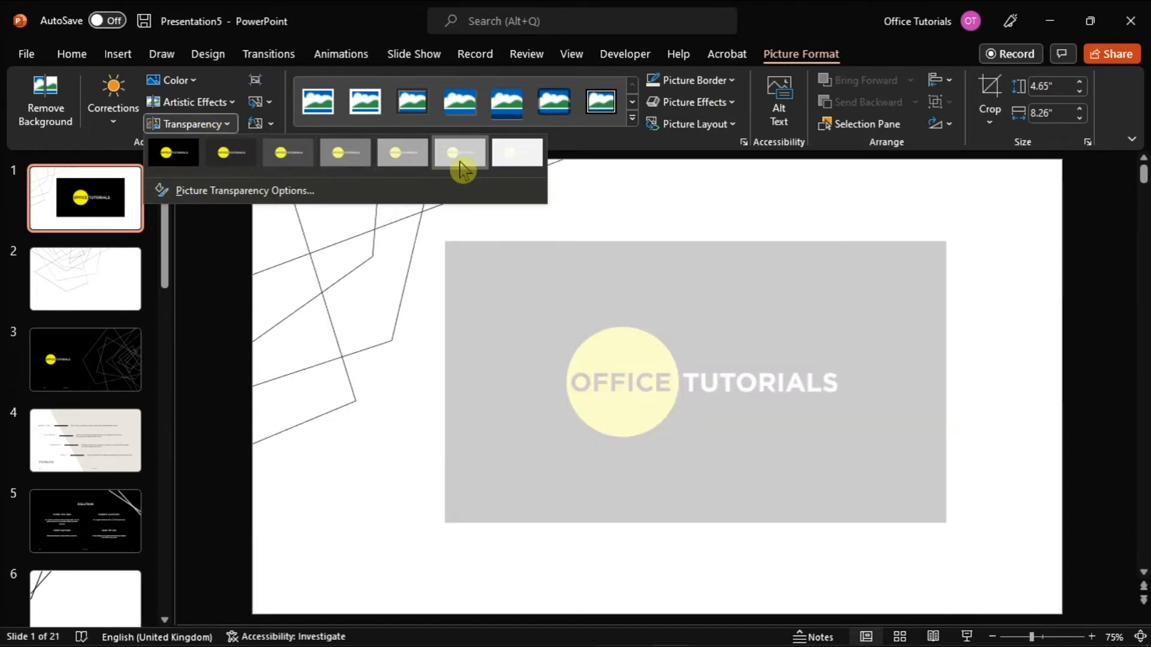
click(173, 152)
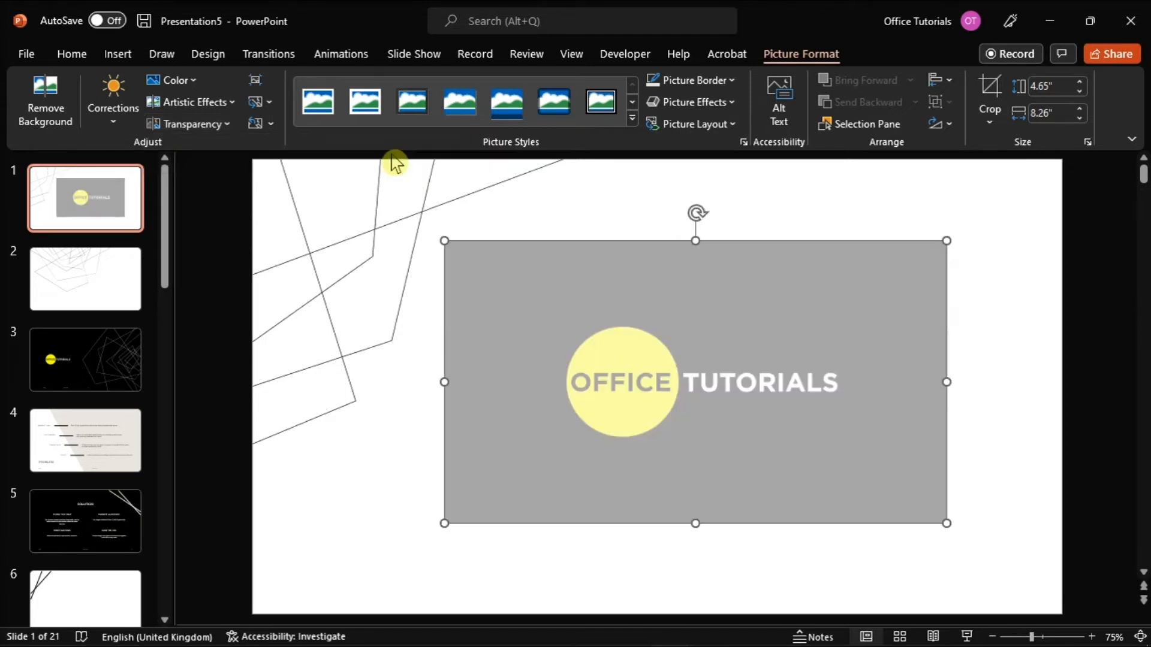
click(188, 123)
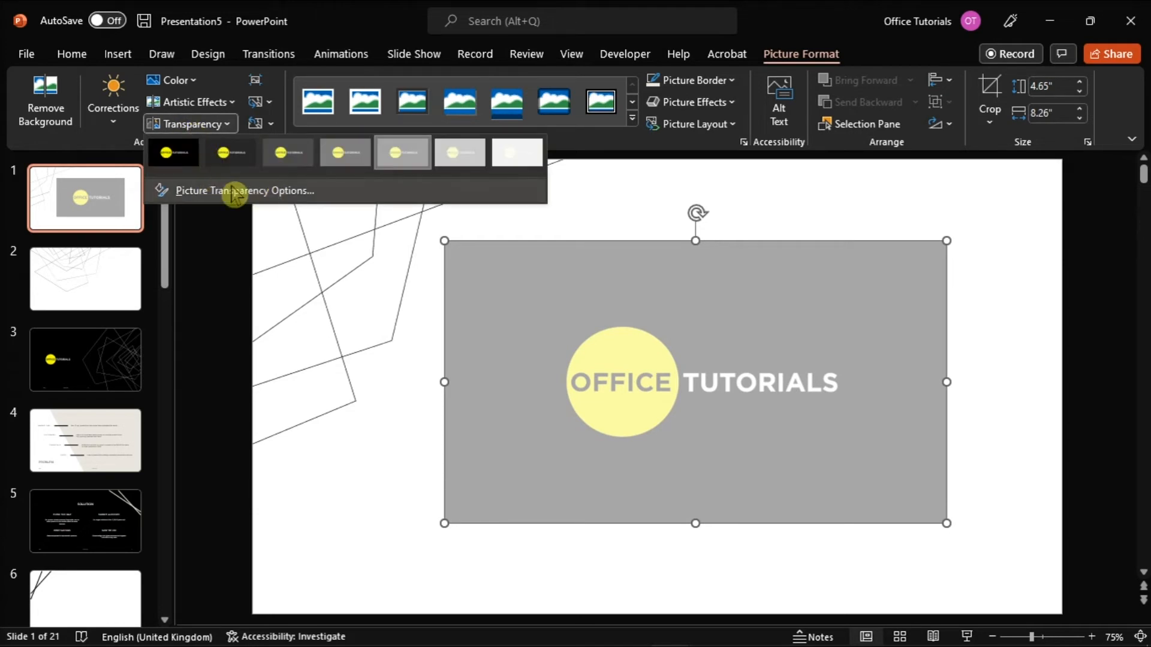
- Set the logo's transparency to 50% with the Format Picture pane slider
click(245, 191)
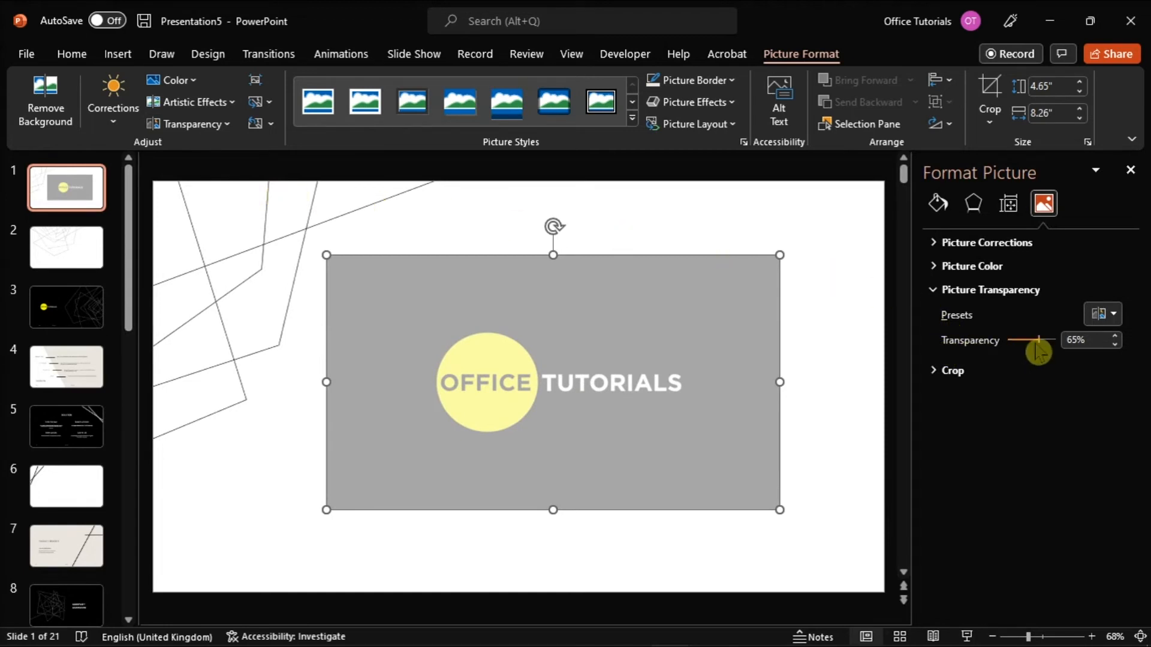
drag(1034, 339, 1013, 339)
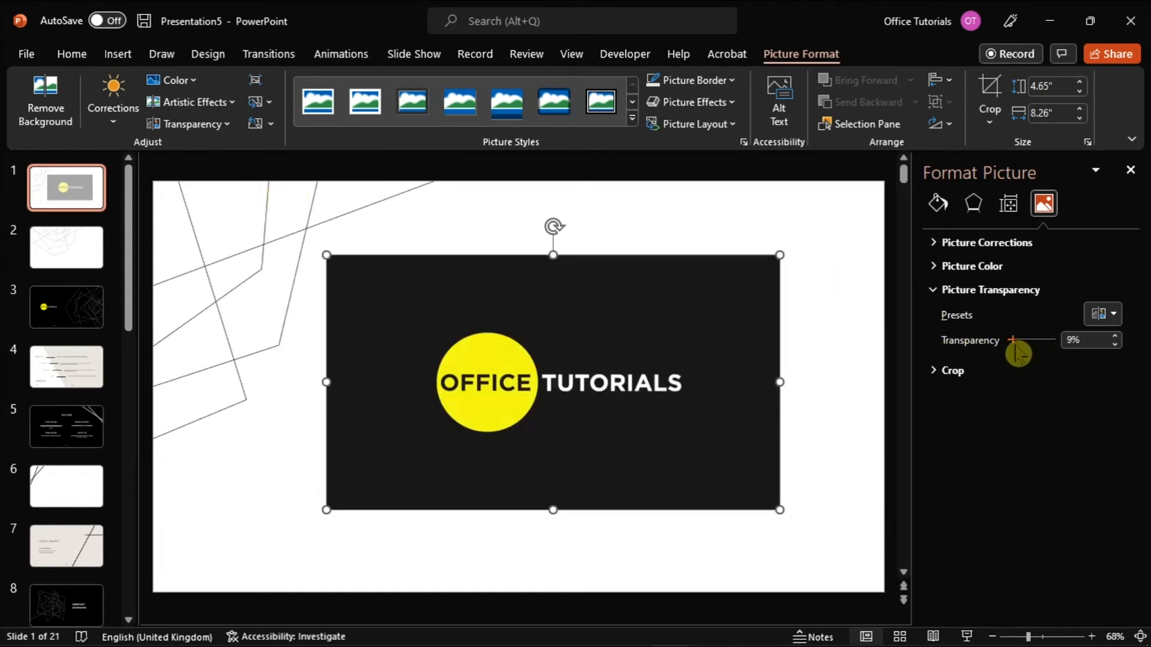
drag(1012, 339, 1019, 339)
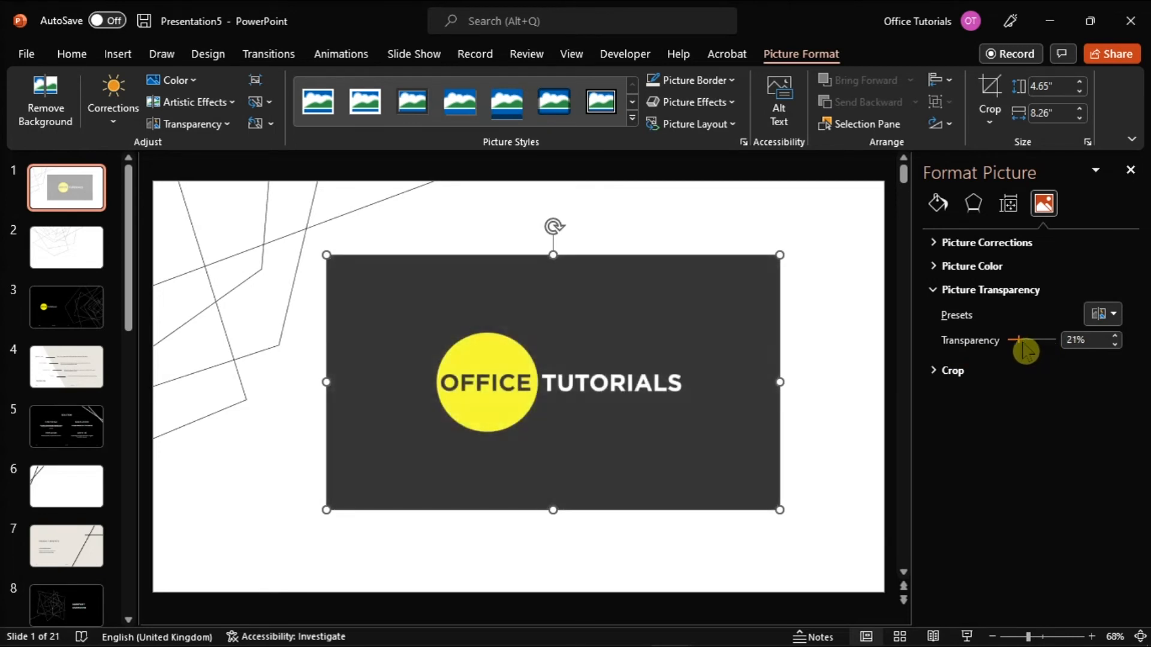
drag(1018, 339, 1036, 339)
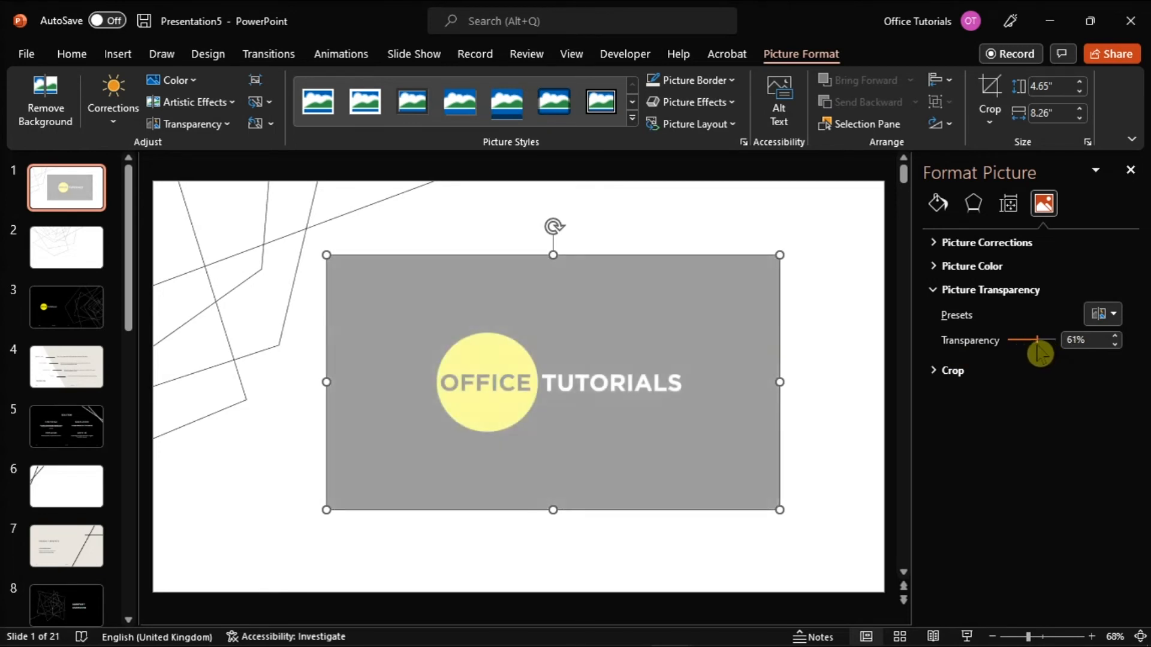
drag(1040, 339, 1027, 340)
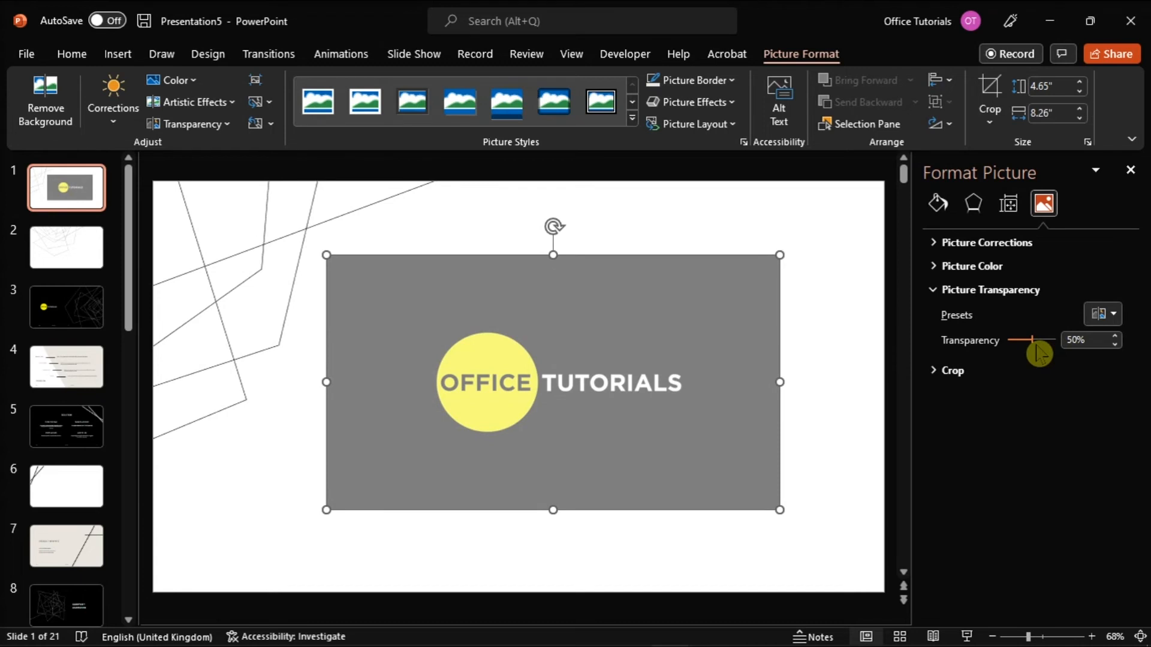